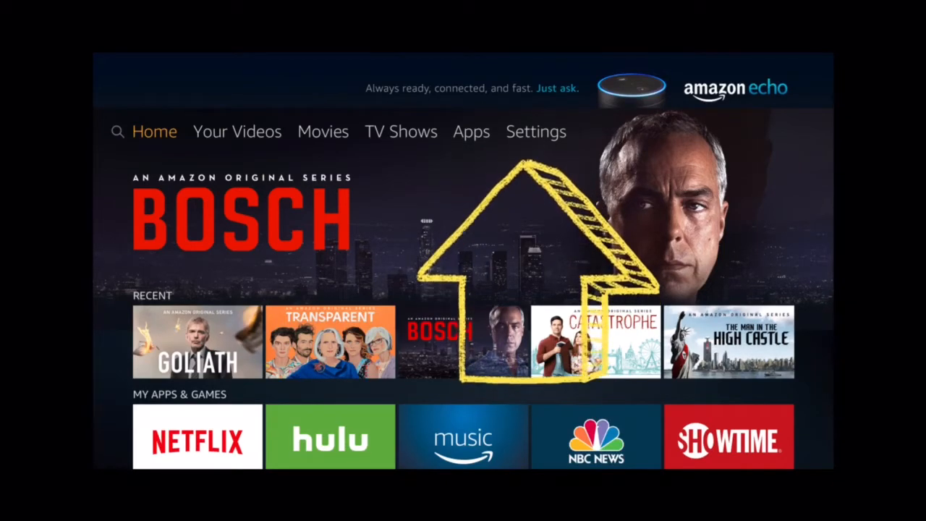
# - Open Fire TV Settings from the top menu of the Home screen
pyautogui.click(535, 132)
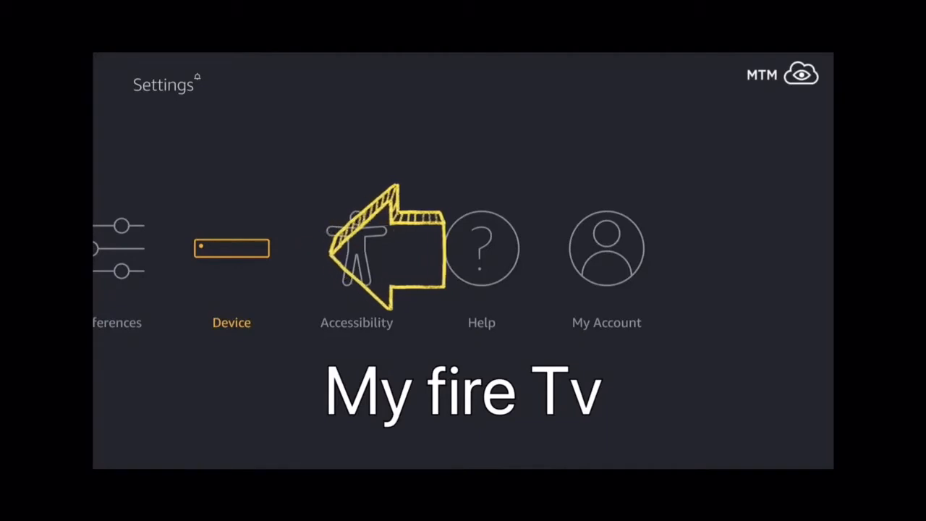
# - Go into Device (My Fire TV) and select Developer options
pyautogui.click(232, 249)
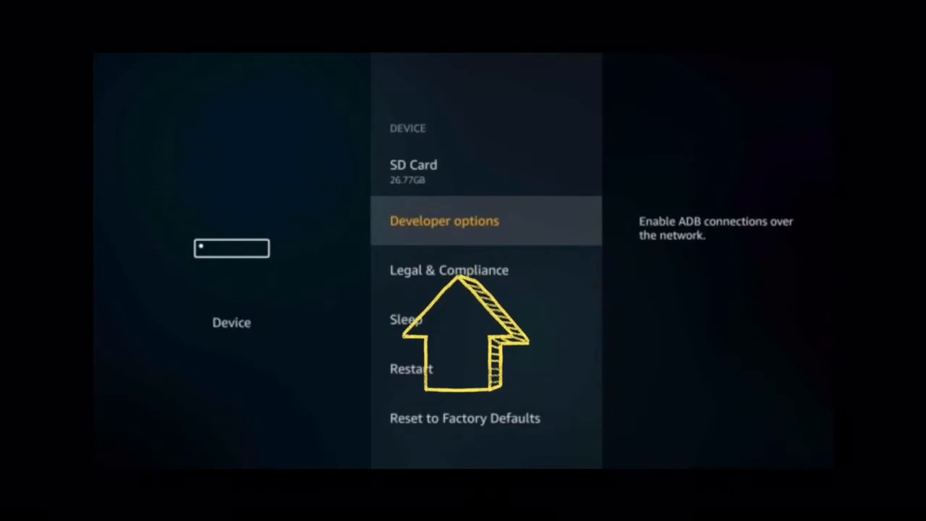
pyautogui.click(444, 221)
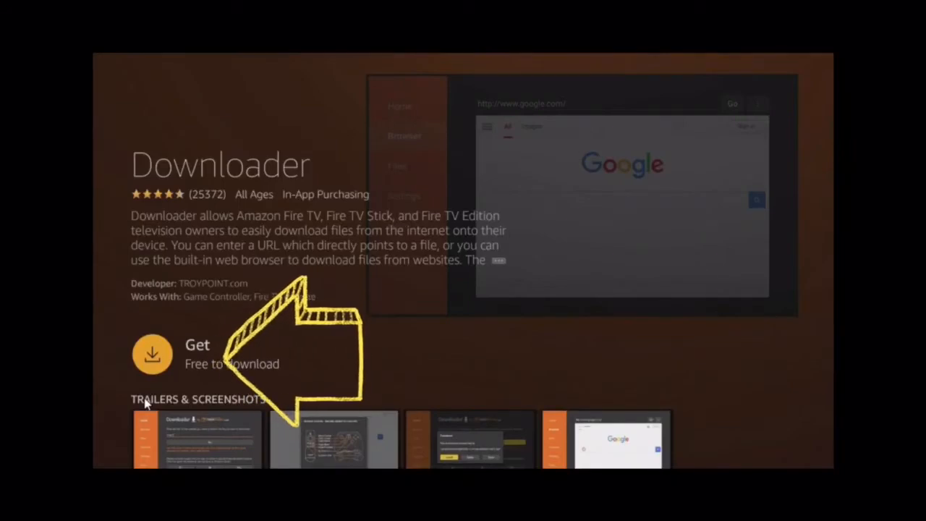
# - Get the free Downloader app from its store page to install it
pyautogui.click(152, 354)
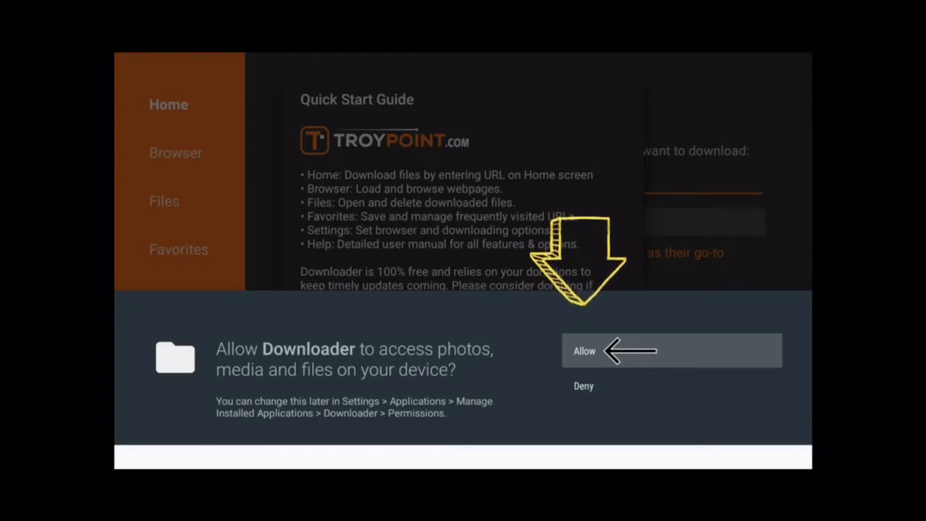
# - Allow Downloader access to photos, media and files, then dismiss the Quick Start Guide
pyautogui.click(584, 351)
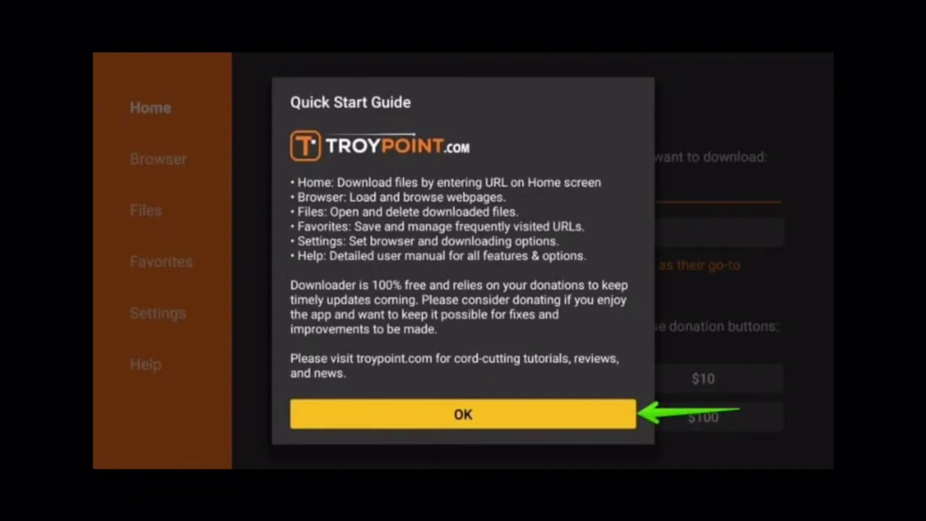
pyautogui.click(463, 414)
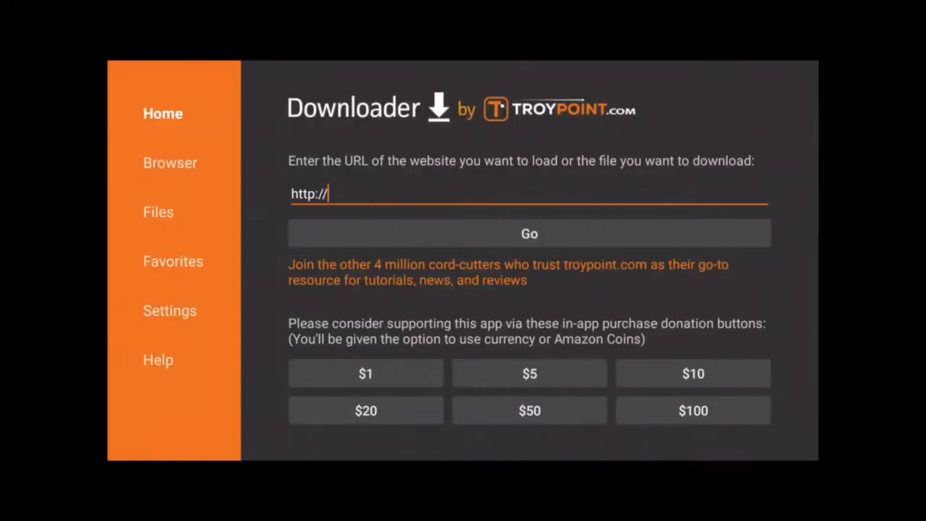